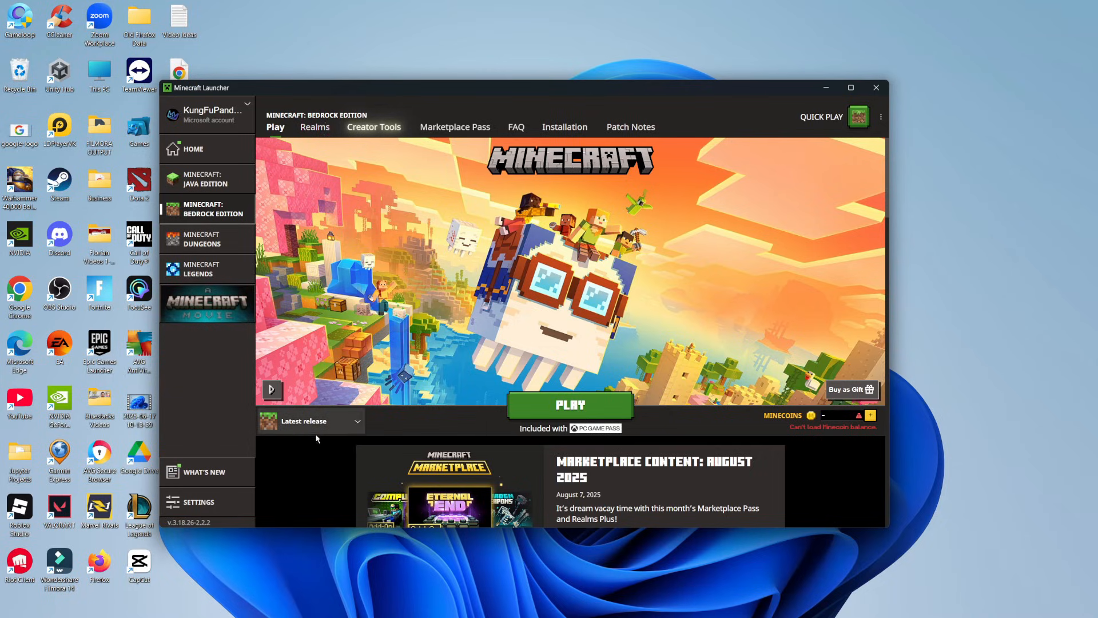
mouse_move(329, 419)
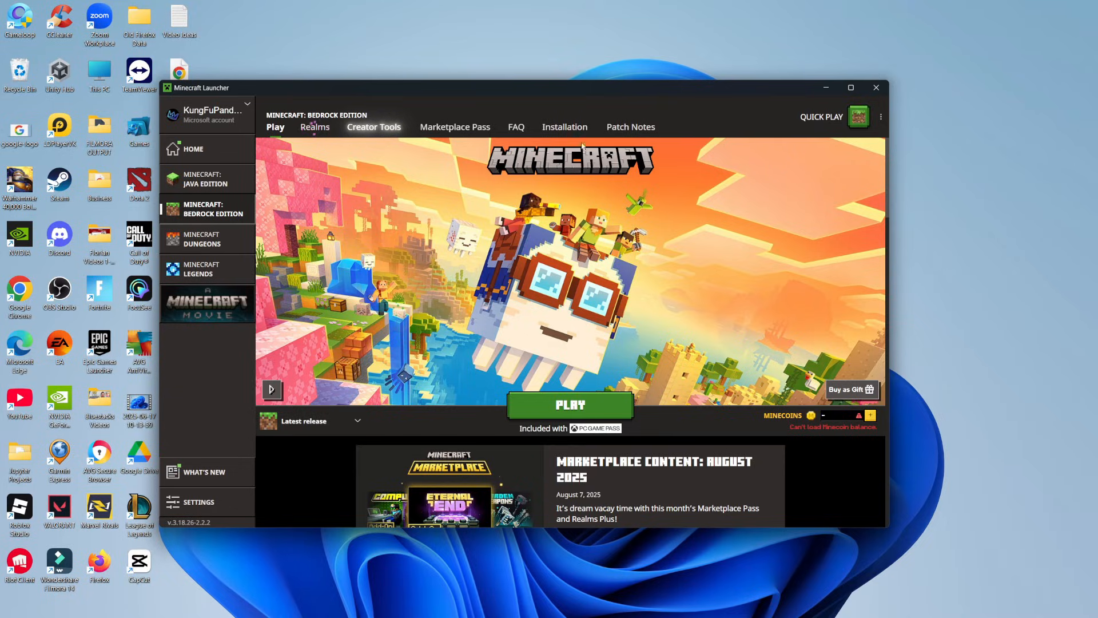
- Close the Minecraft Launcher, leaving only the Windows desktop visible
left_click(875, 87)
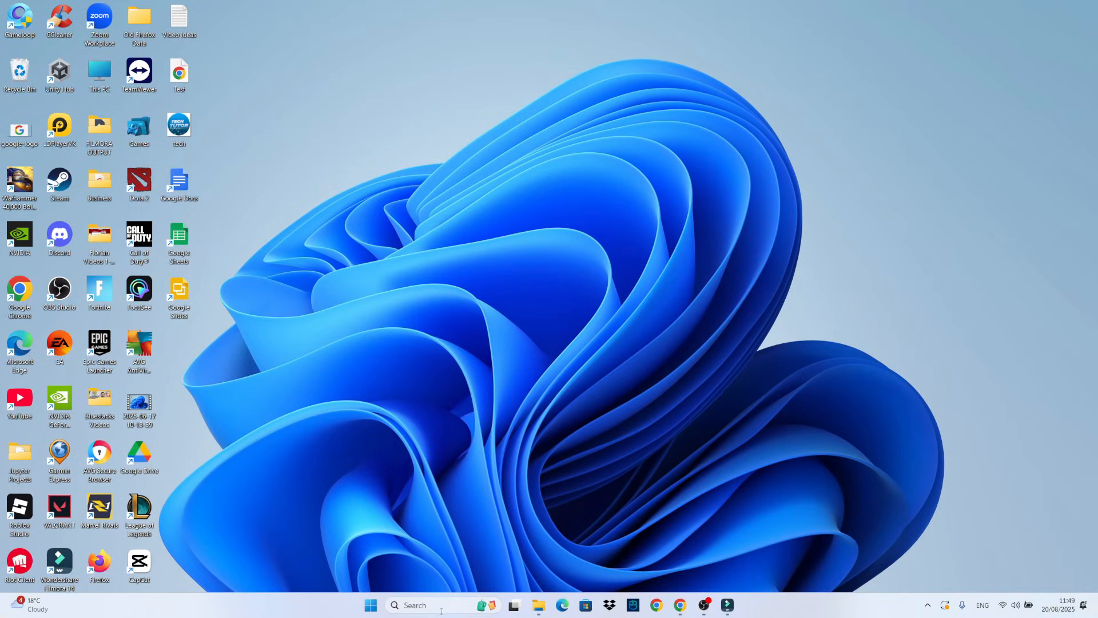
- Search Windows for "store" and launch Microsoft Store to its Home page
type("s")
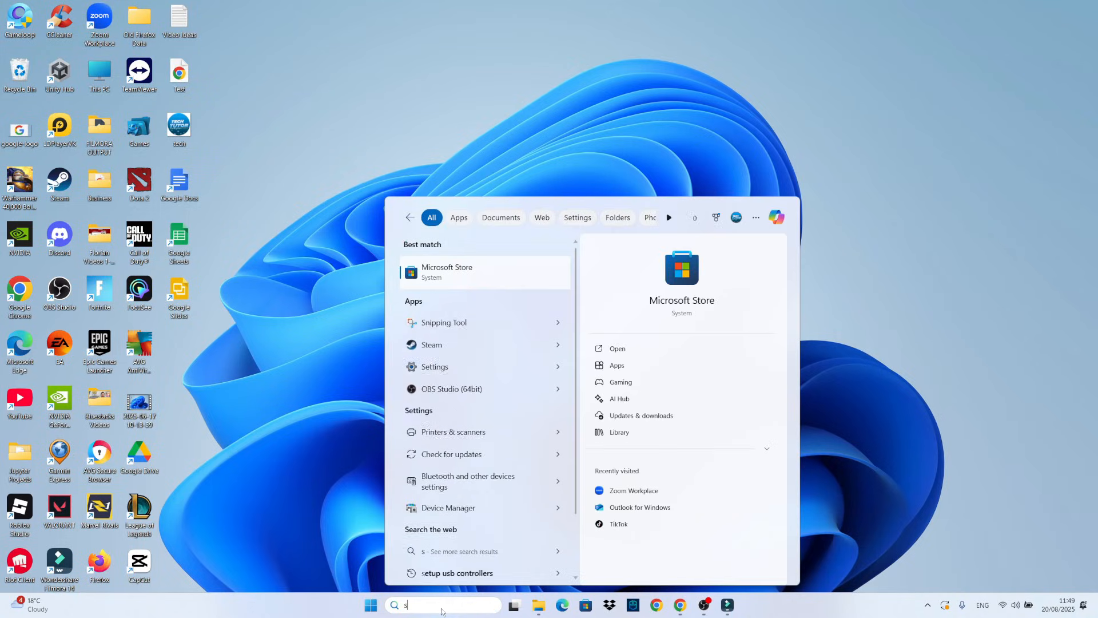
type("tore")
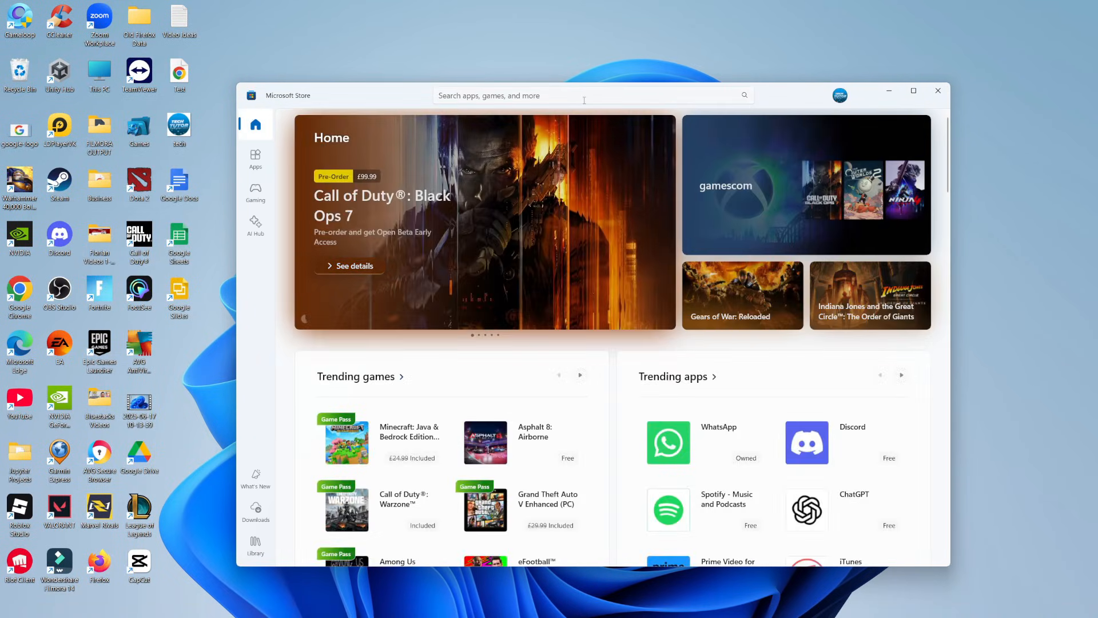
- Search the Store for "minecraft", listing Minecraft for Windows and Minecraft Launcher
type("m")
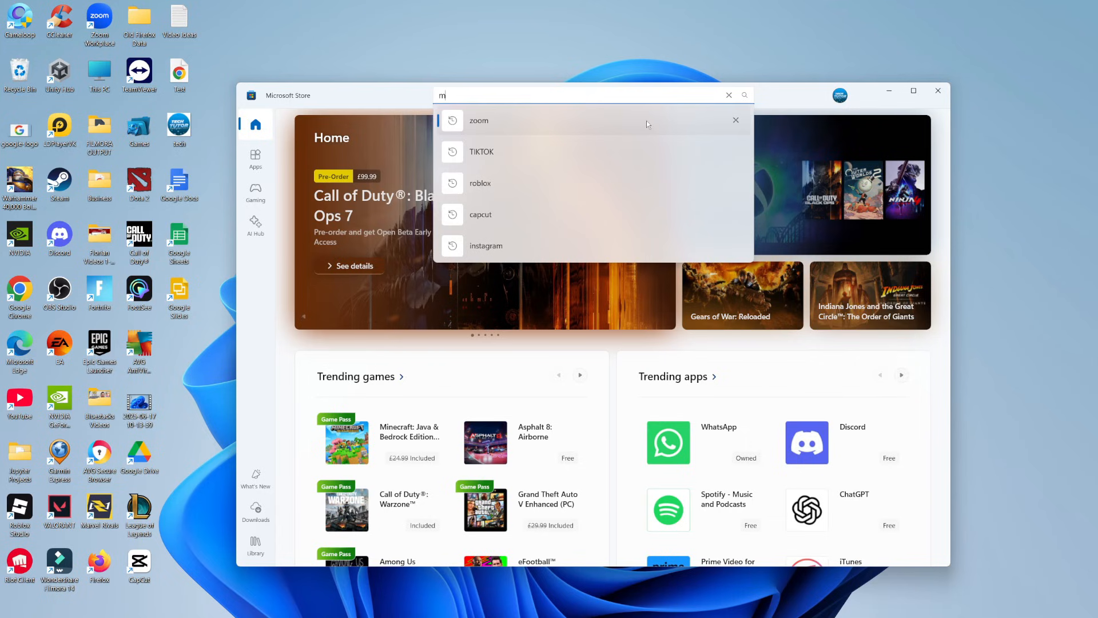
type("minecraft")
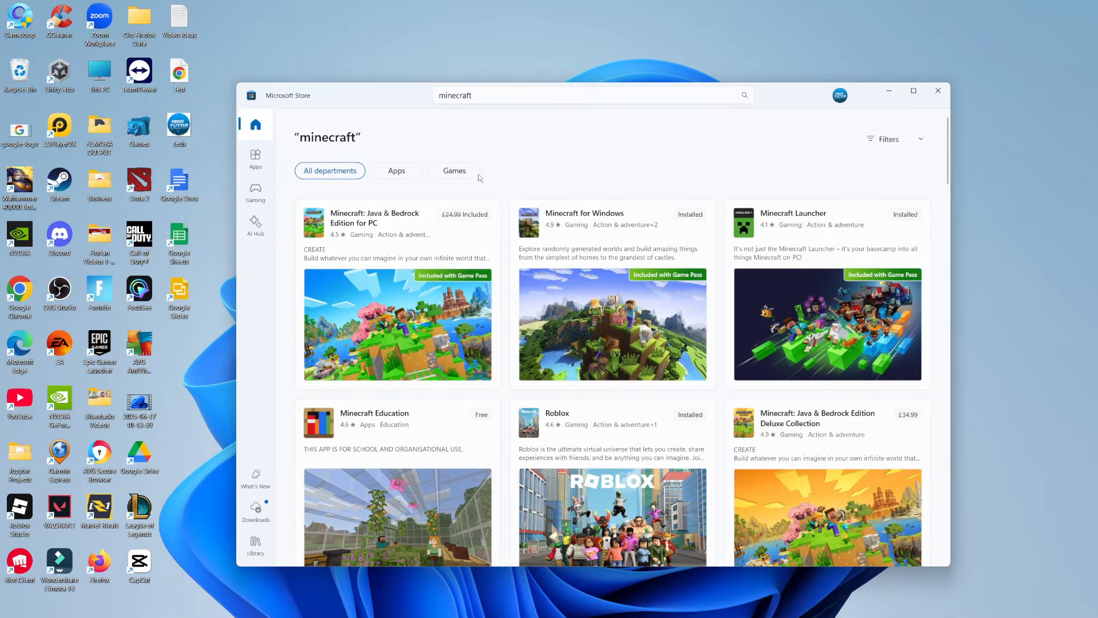
- Show the Minecraft for Windows edition page with its Play option for the installed game
left_click(374, 217)
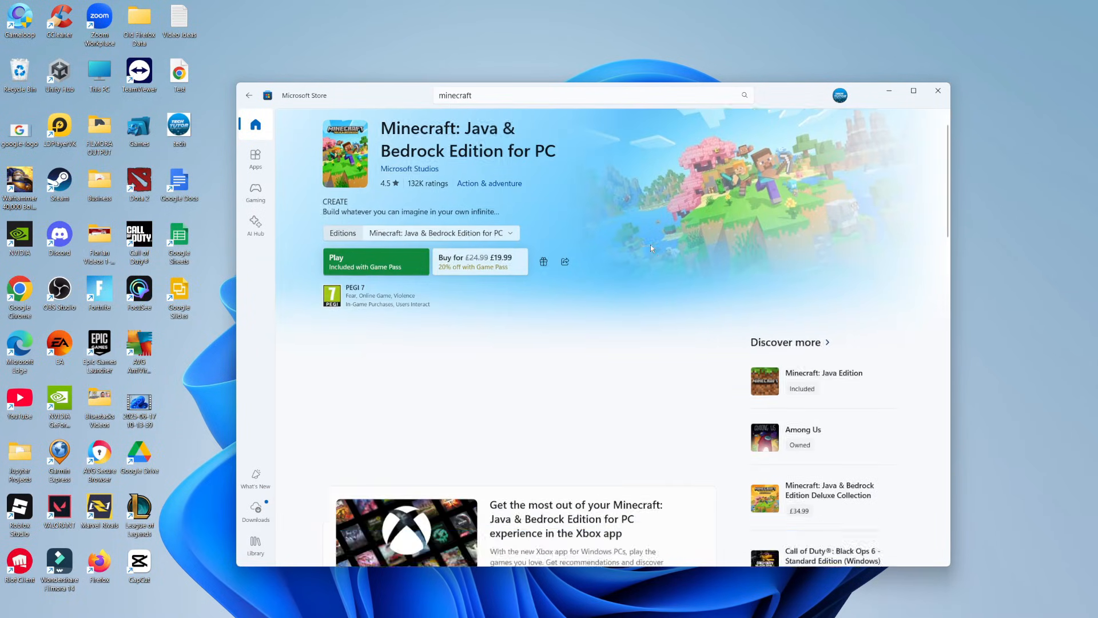
scroll("down", 3)
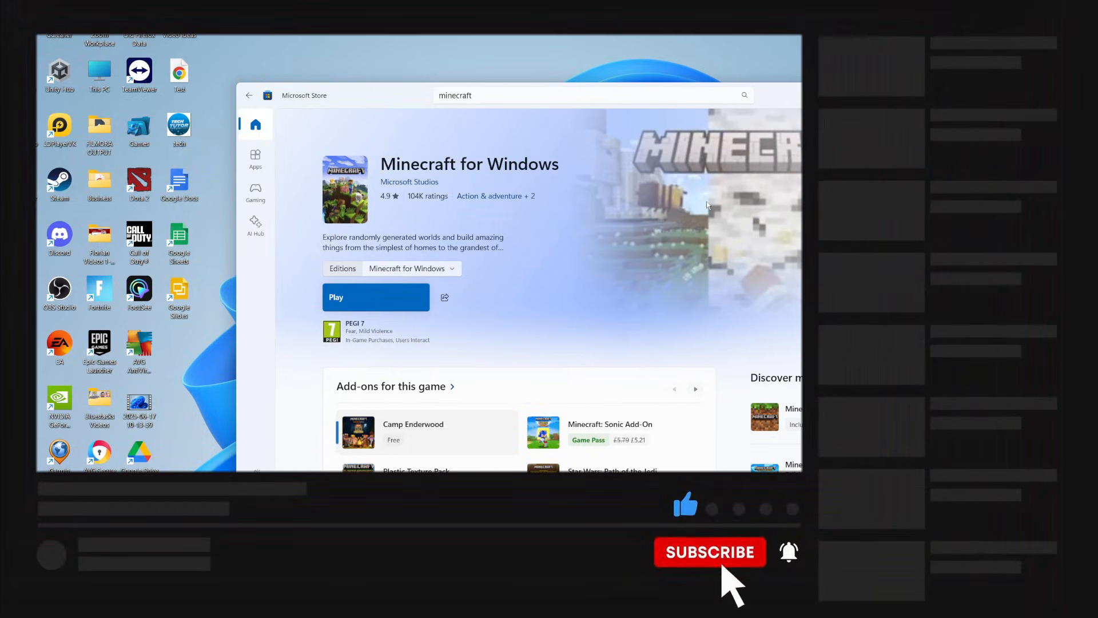
left_click(709, 551)
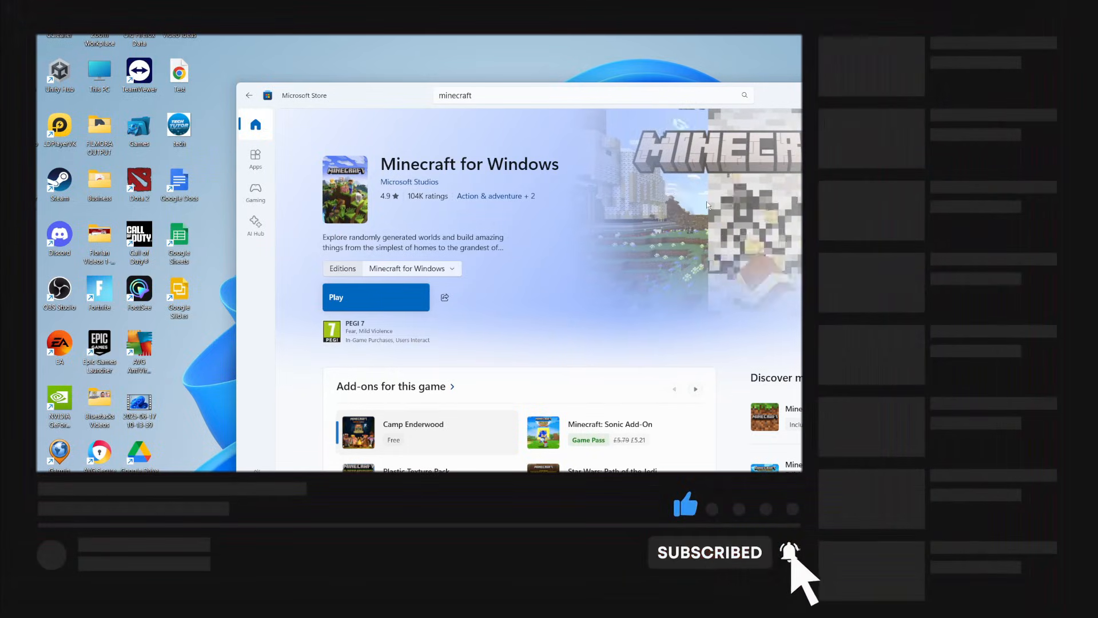